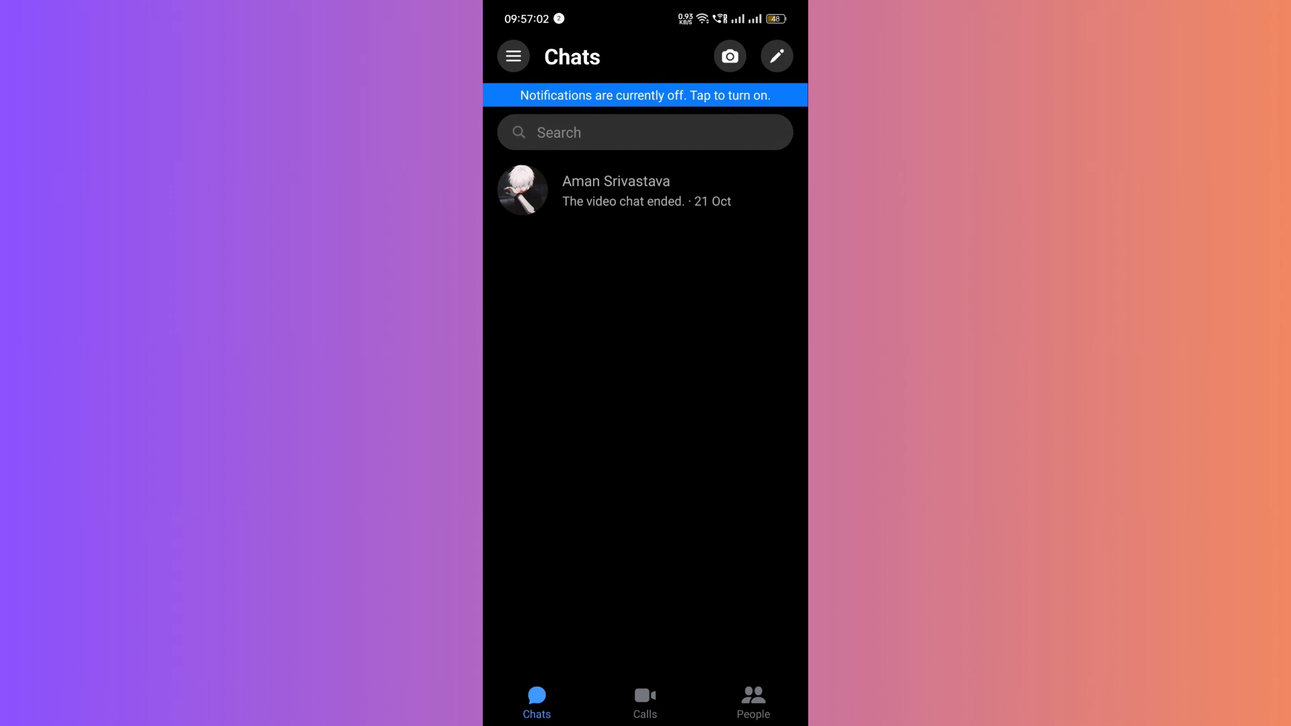
# Create the three-person Test Group chat and reveal its Location and Polls sharing options.
pyautogui.click(614, 189)
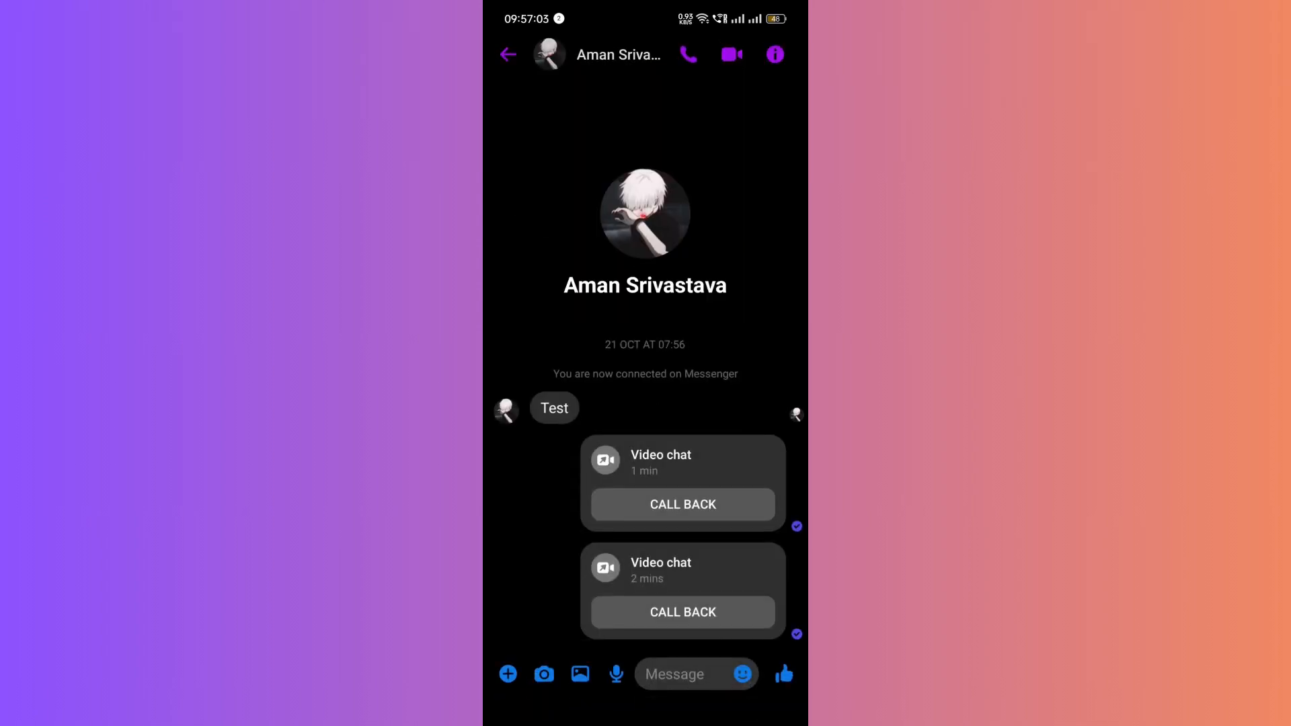
pyautogui.click(674, 674)
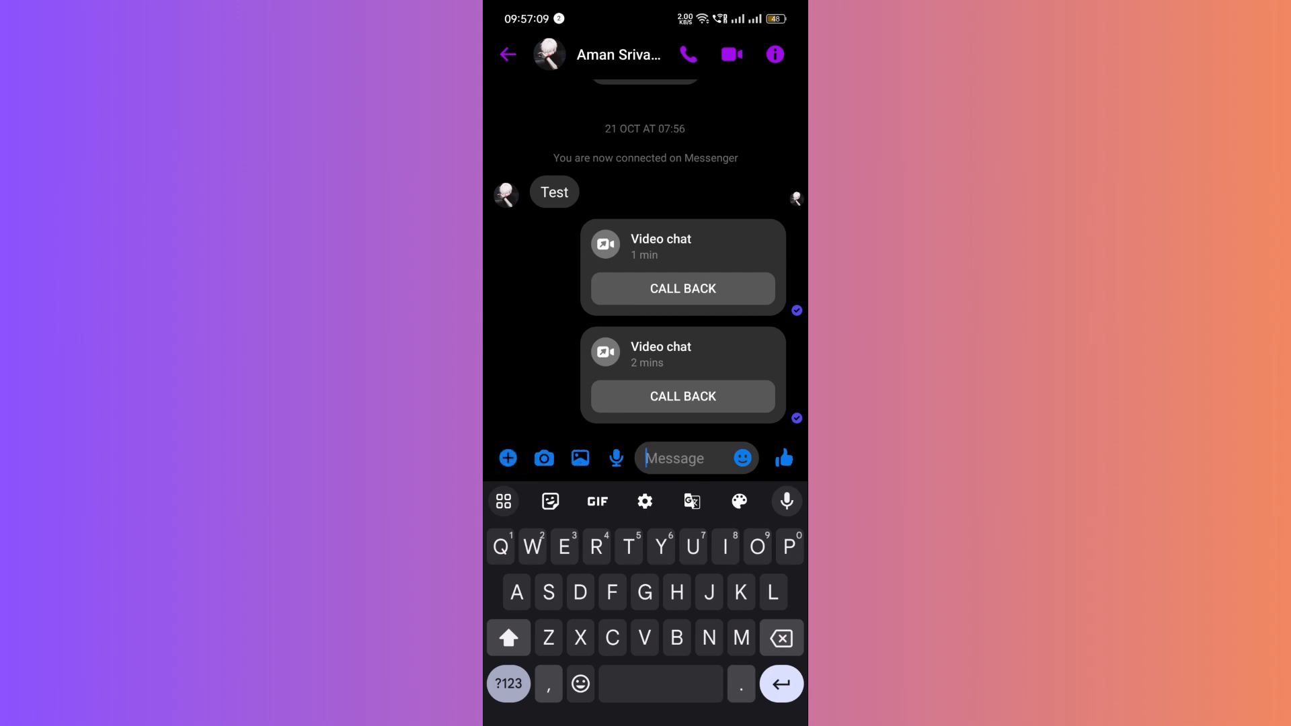
pyautogui.click(508, 459)
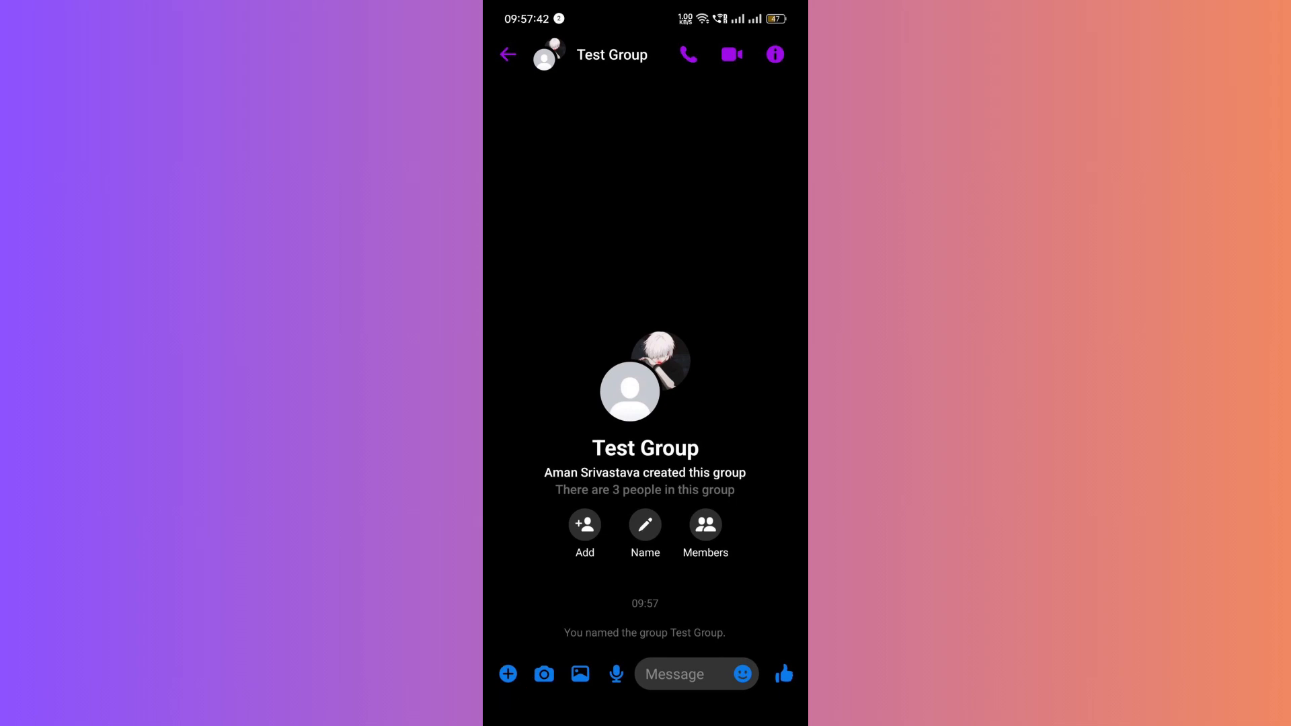
pyautogui.click(507, 674)
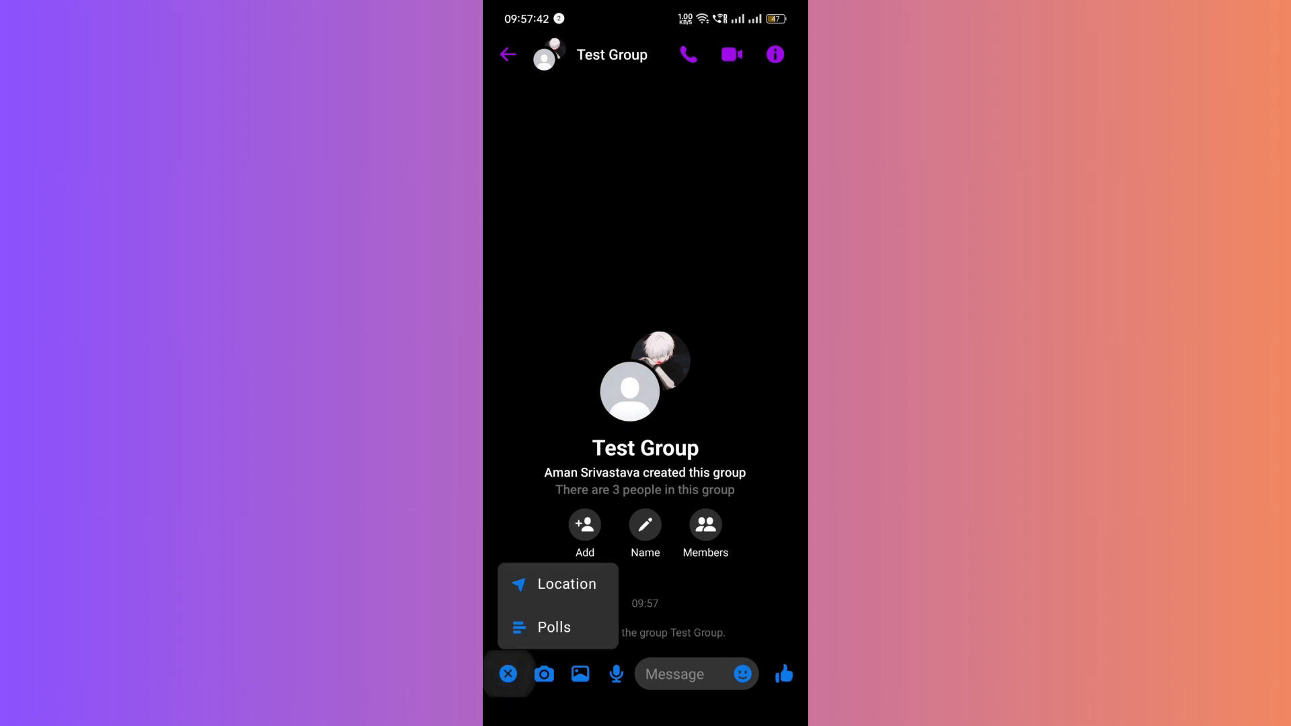
pyautogui.click(554, 627)
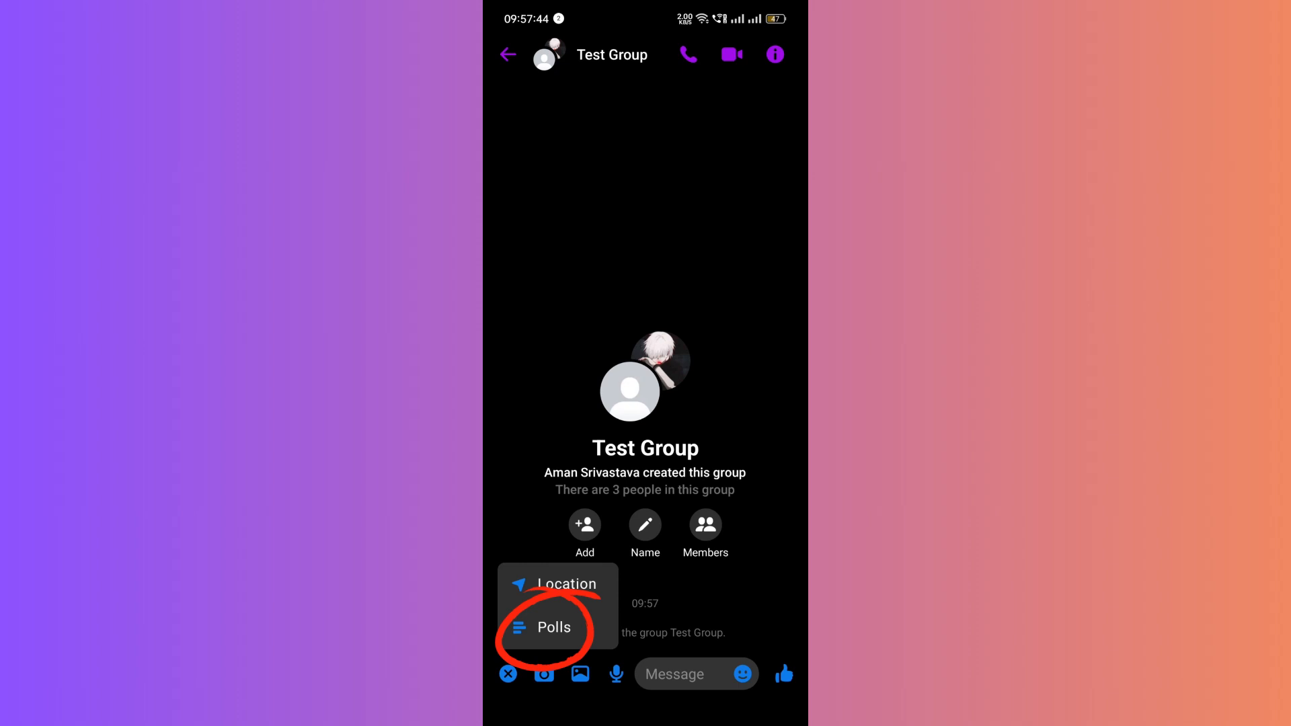
# Start a new poll with the question 'Which Colour?'.
pyautogui.click(555, 628)
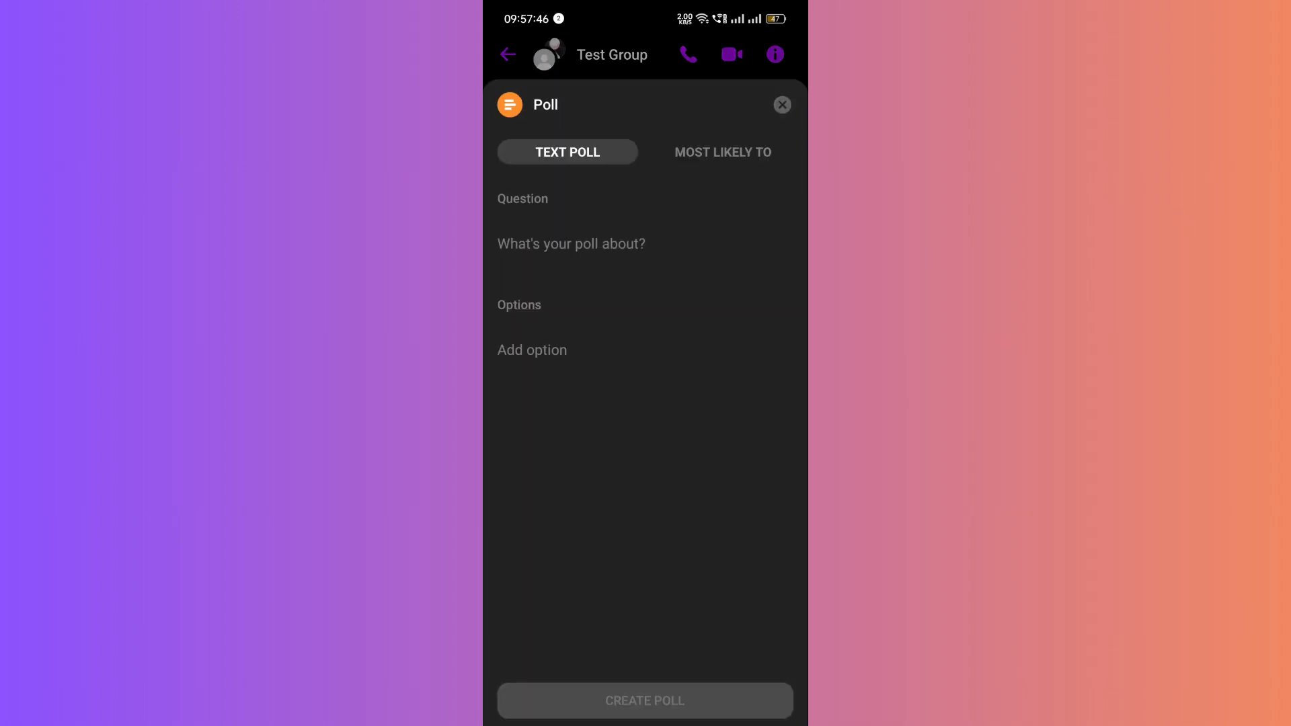
pyautogui.write('Wh')
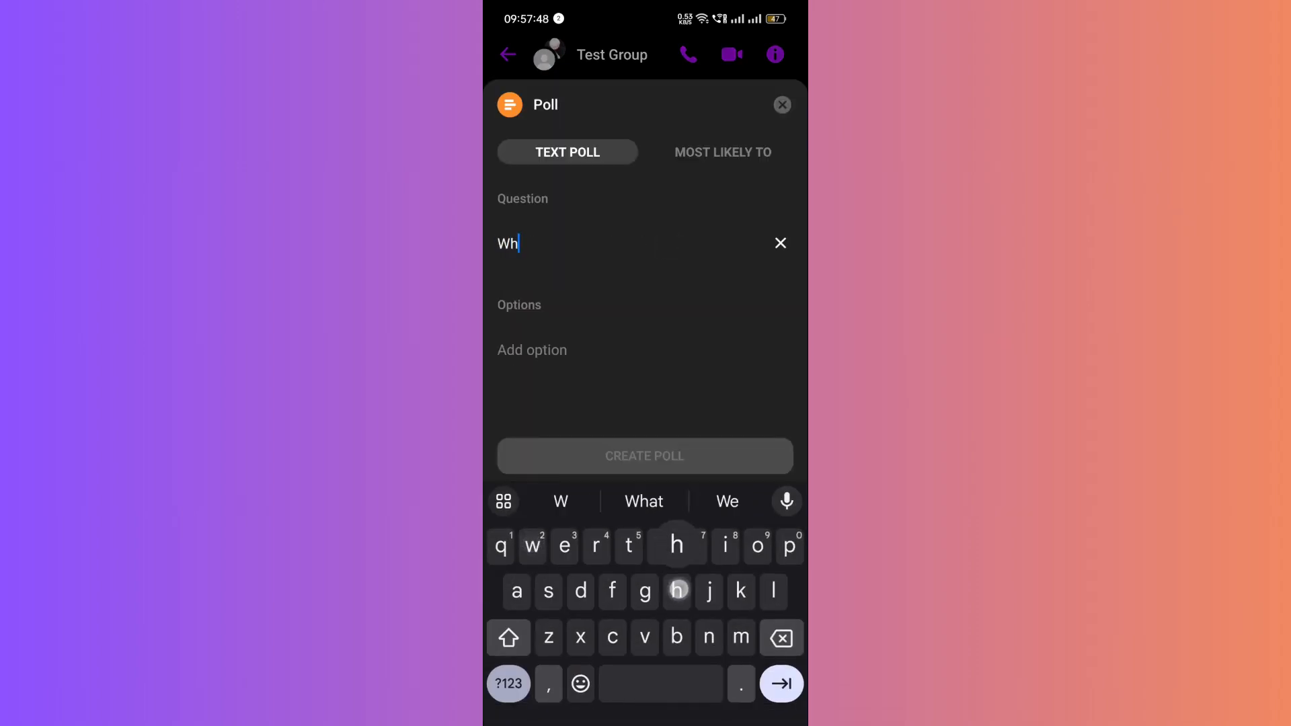
pyautogui.write('ich')
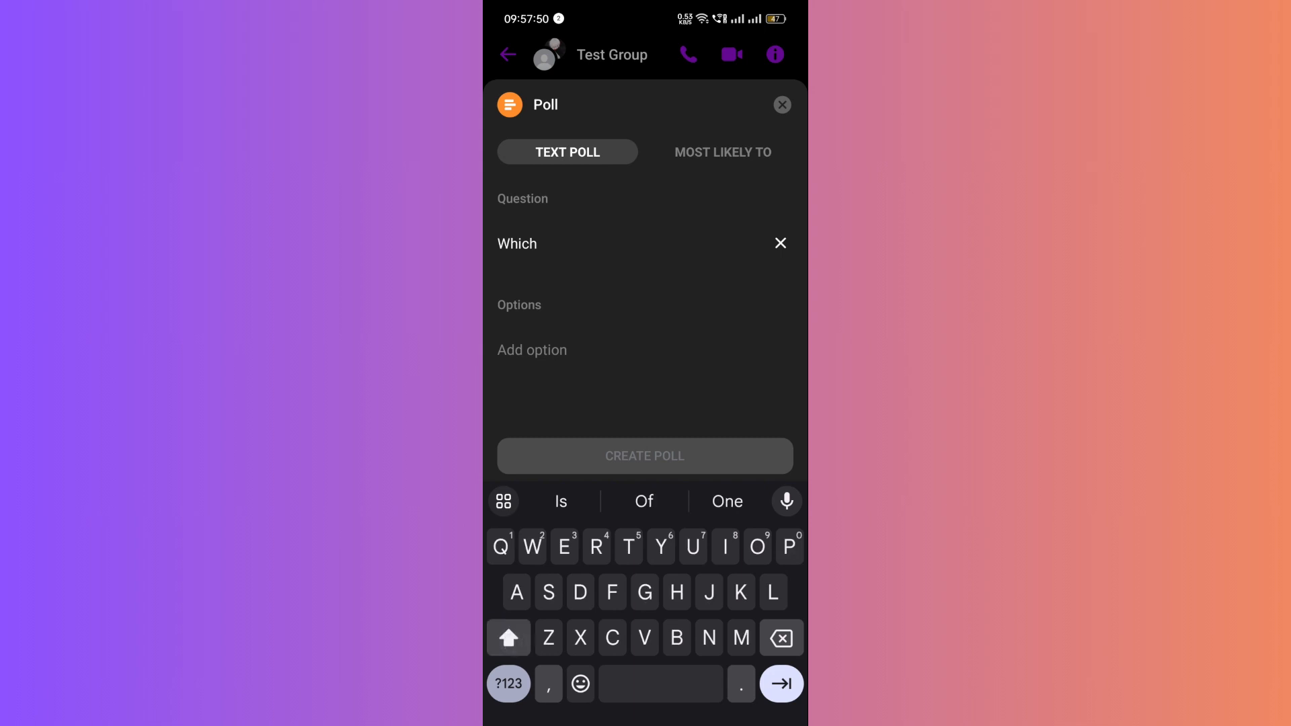
pyautogui.write('Colour?')
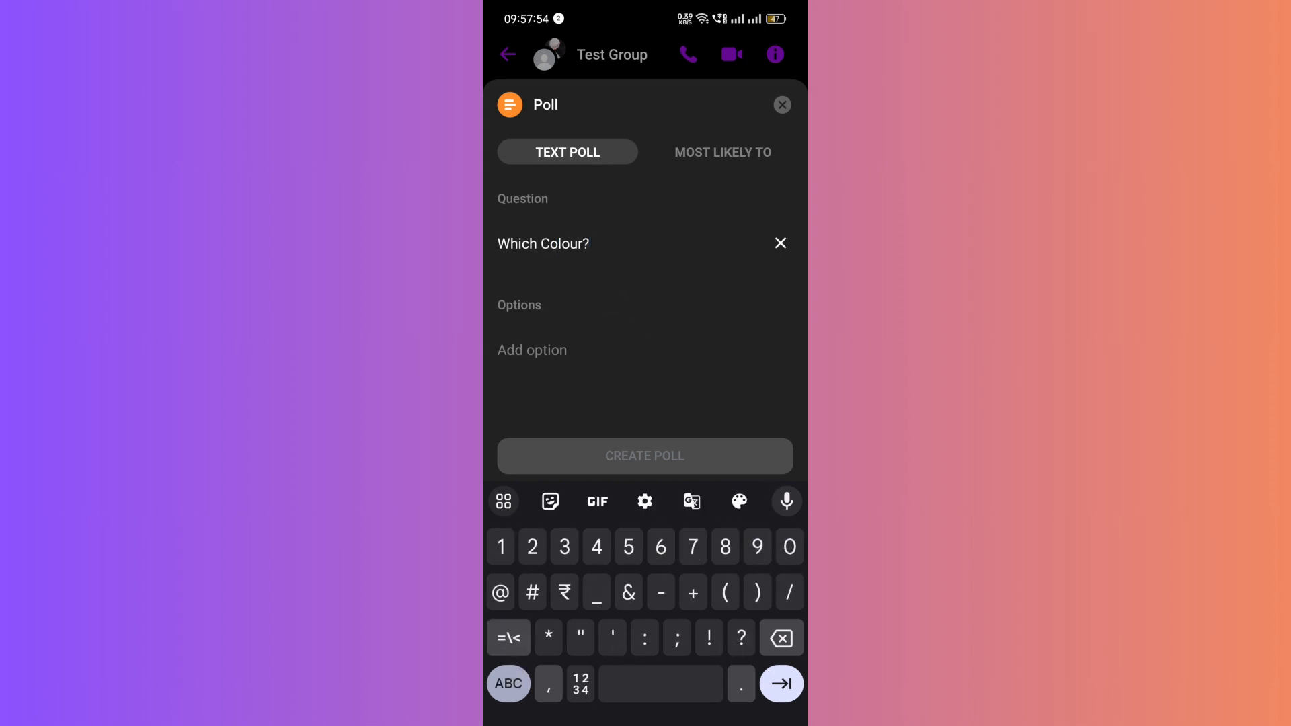
# Add the options Blue, Black and White and create the poll.
pyautogui.click(532, 349)
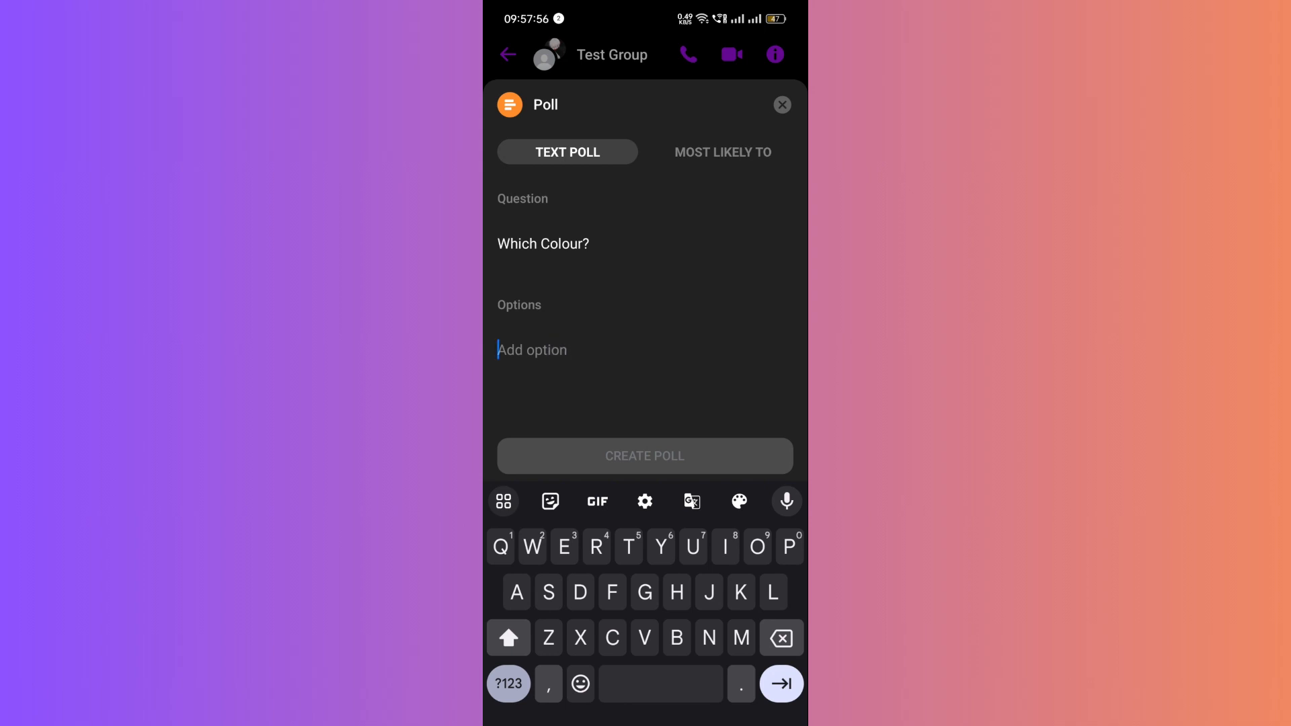
pyautogui.write('Blue')
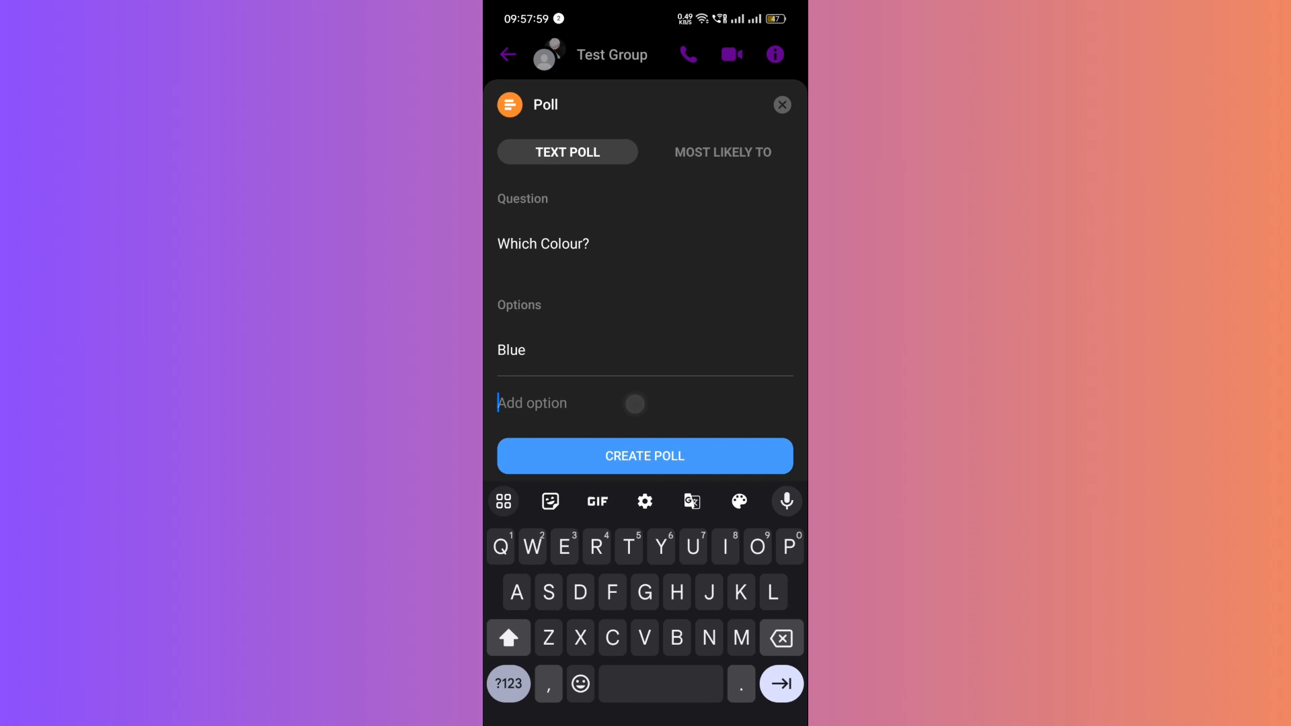
pyautogui.write('Black')
pyautogui.write('Wh')
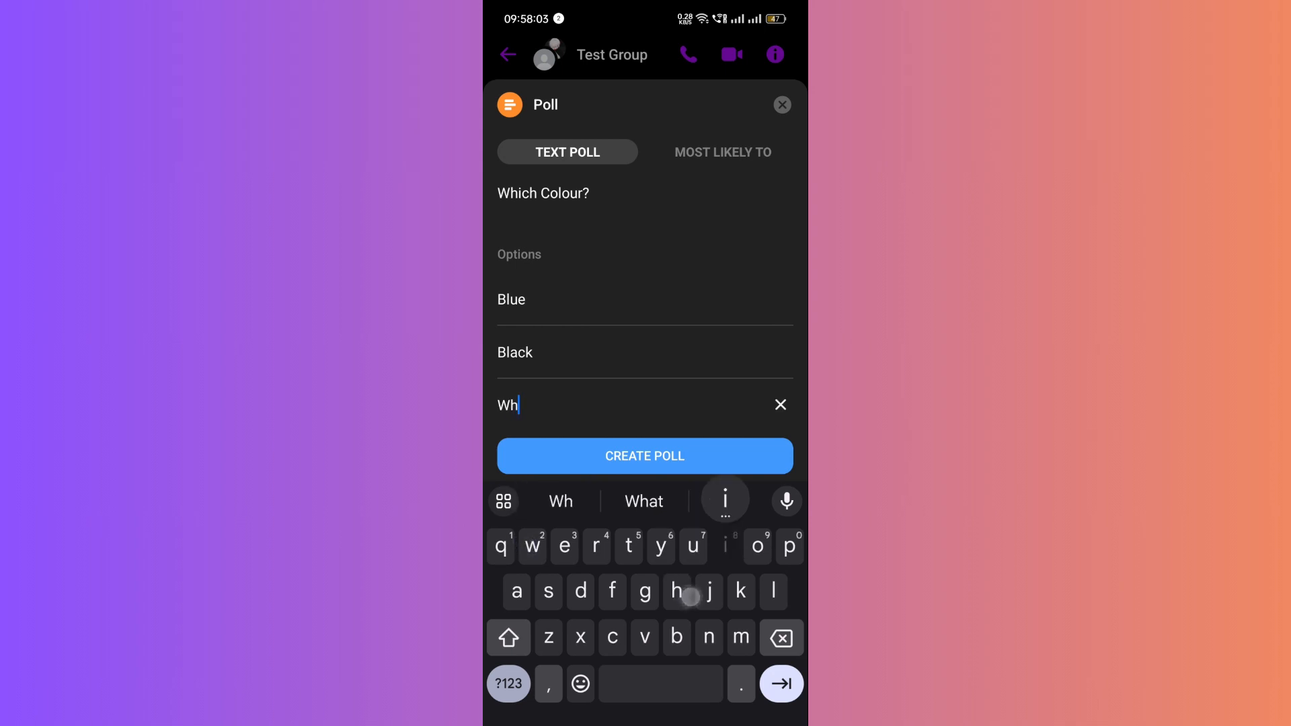
pyautogui.write('ite')
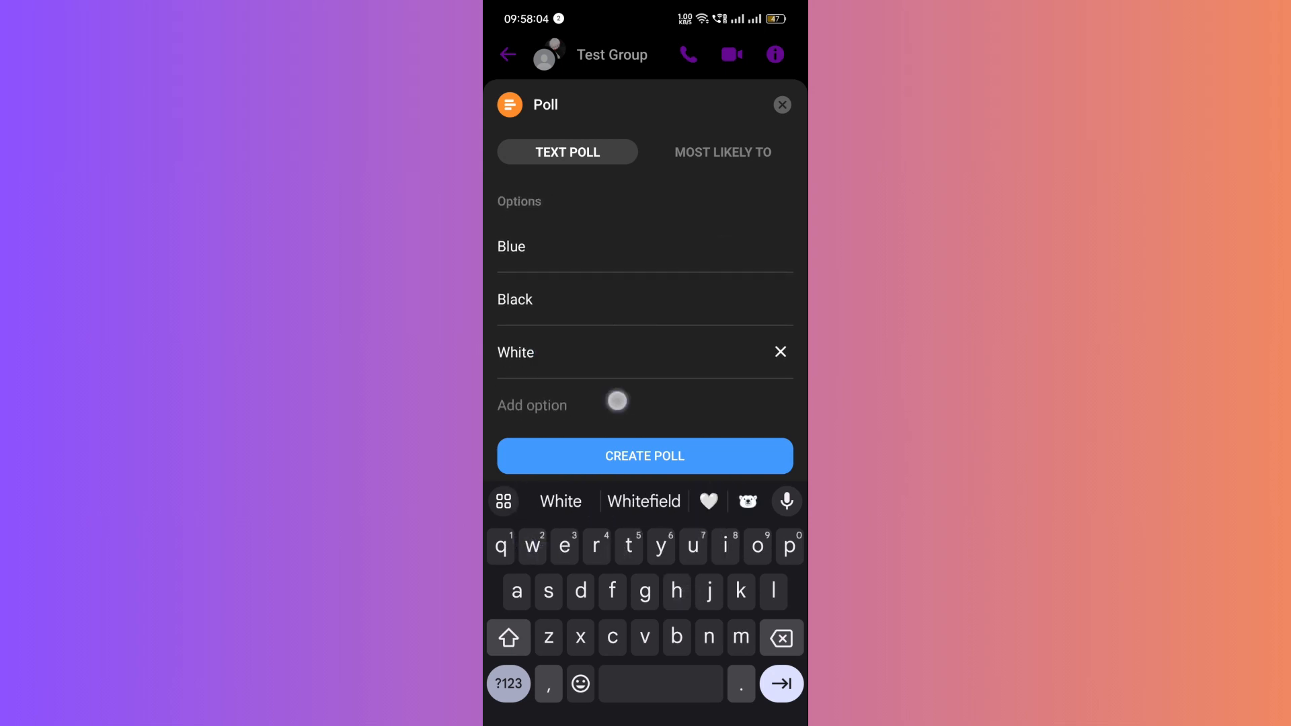
pyautogui.click(645, 456)
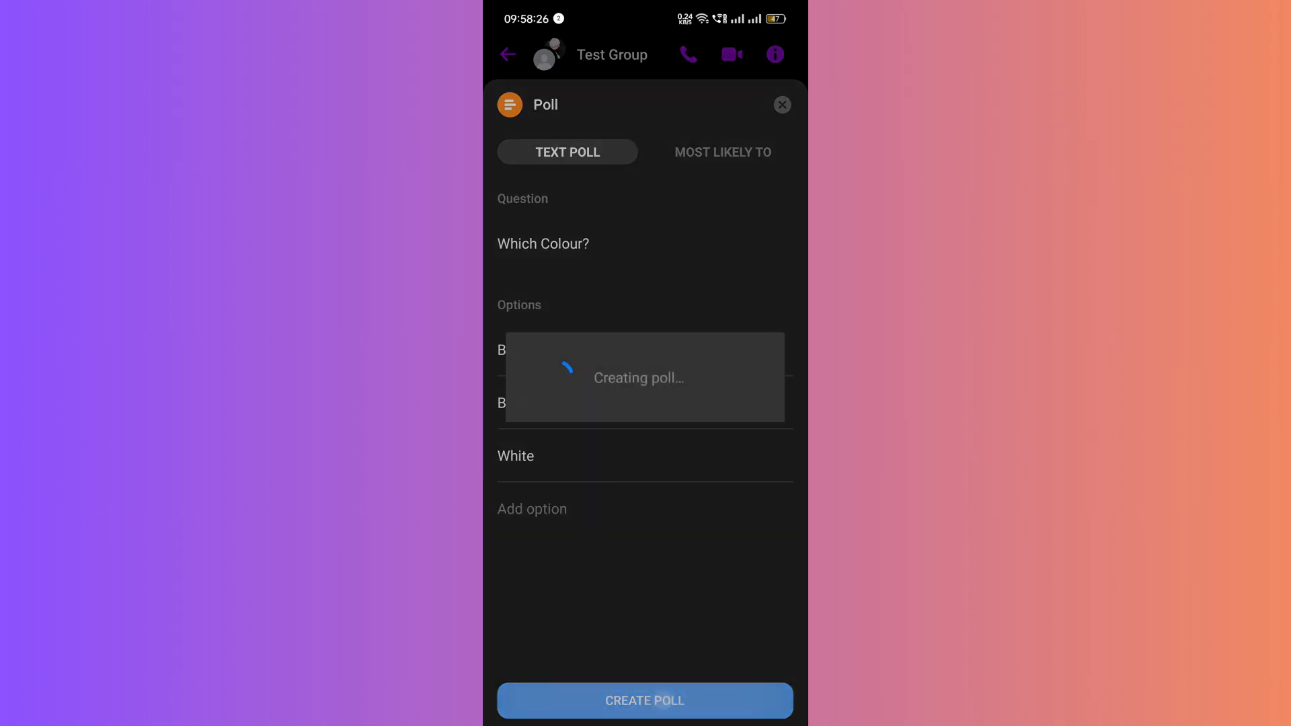
pyautogui.click(646, 701)
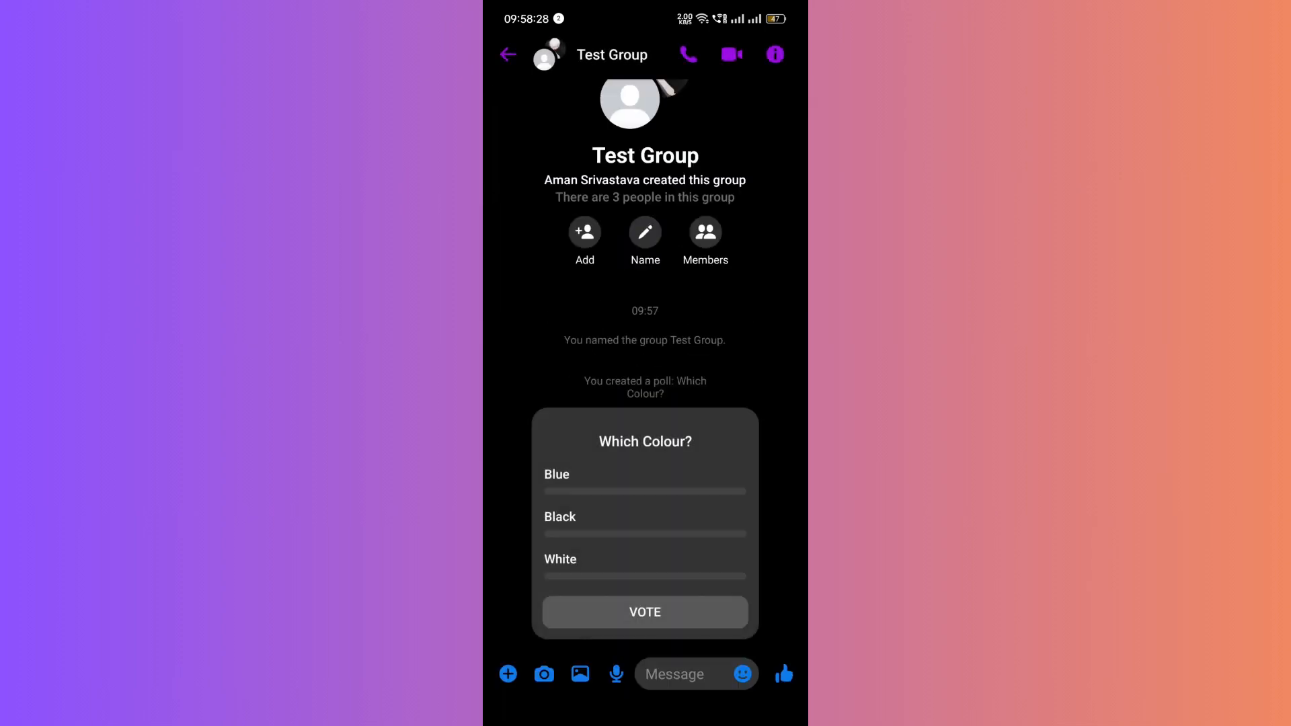
# Vote for Blue and Black in the Which Colour? poll.
pyautogui.click(677, 612)
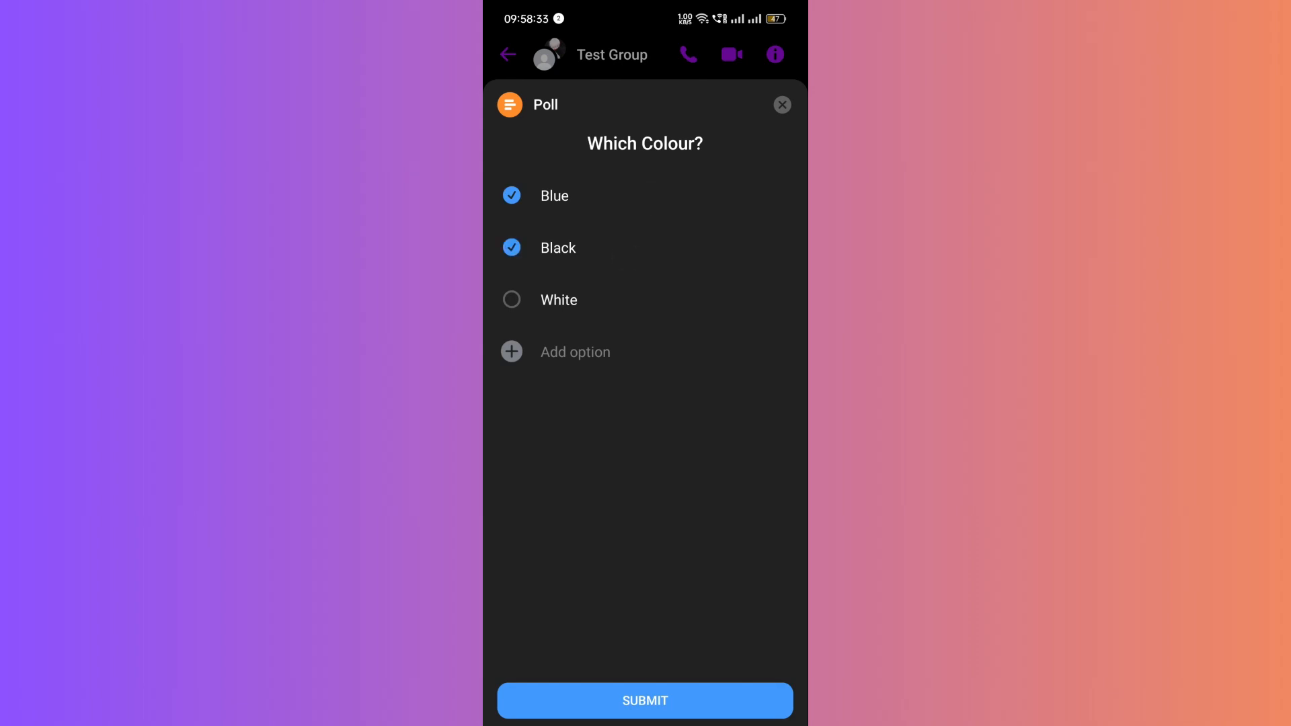
pyautogui.click(645, 701)
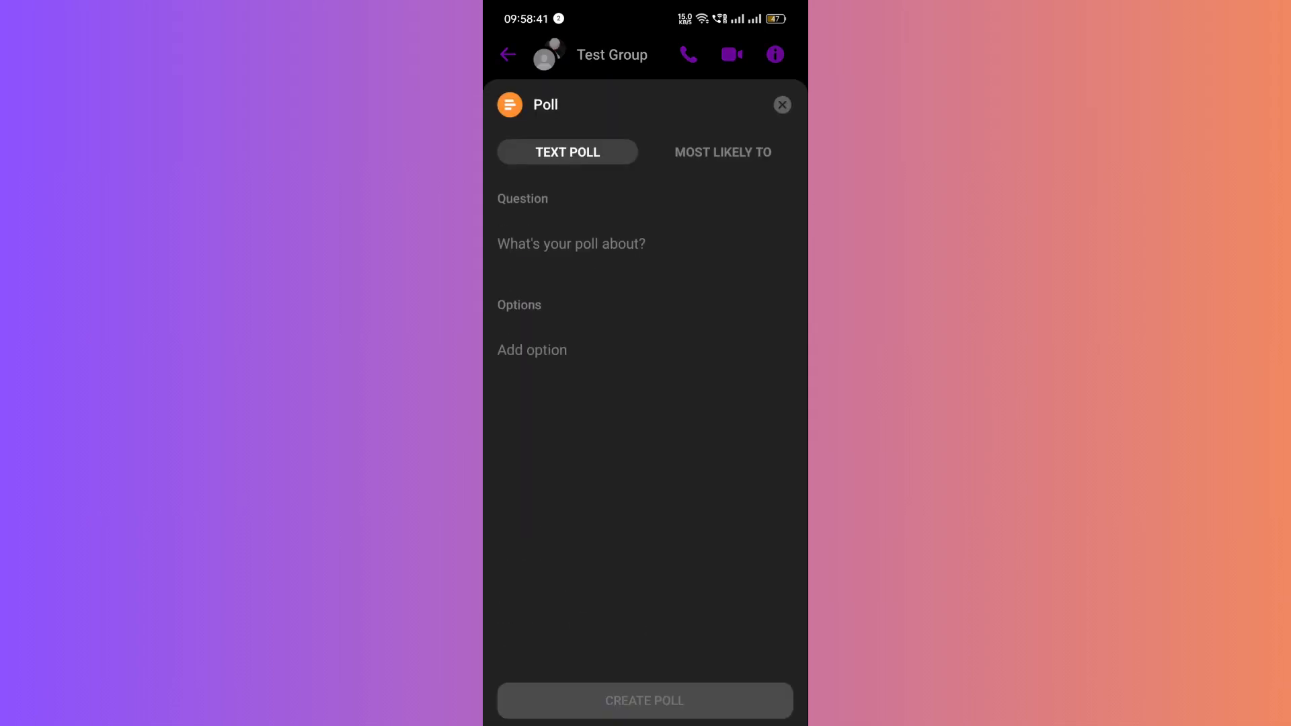
# Send the 'Who is most likely to hunt for buried treasure?' question and open its voting form.
pyautogui.click(723, 151)
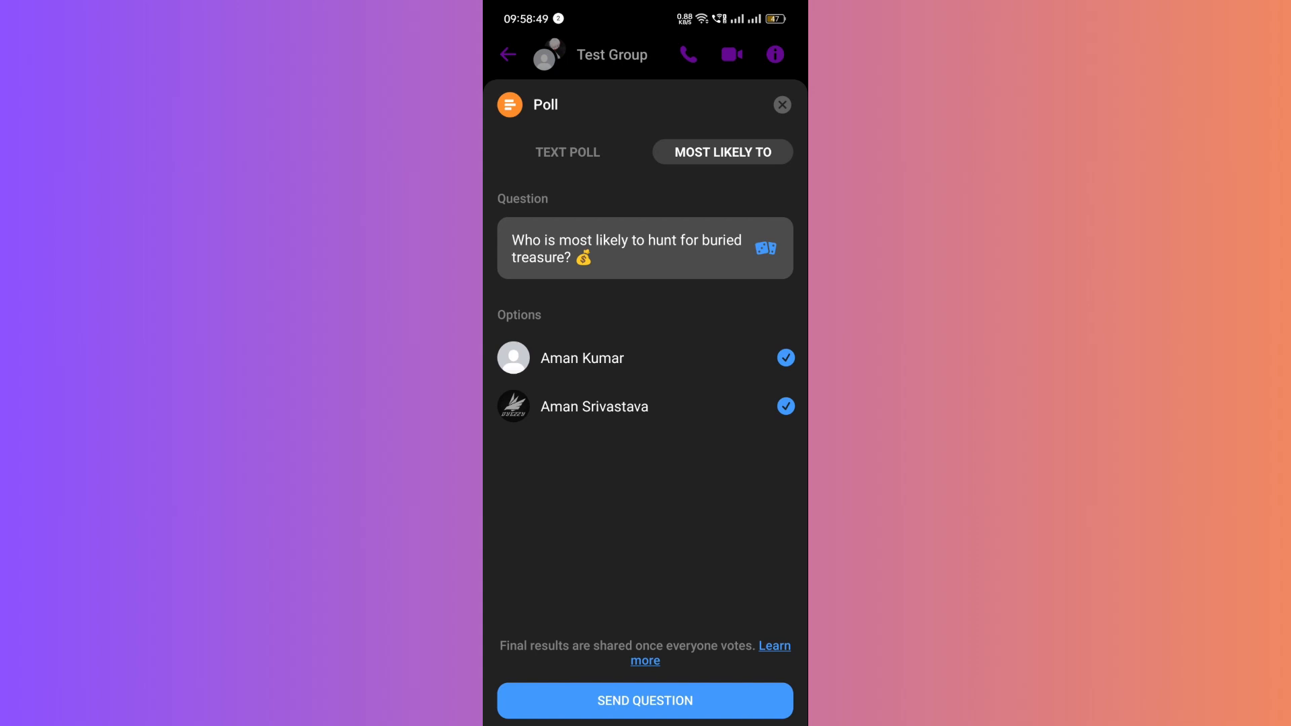
pyautogui.click(645, 701)
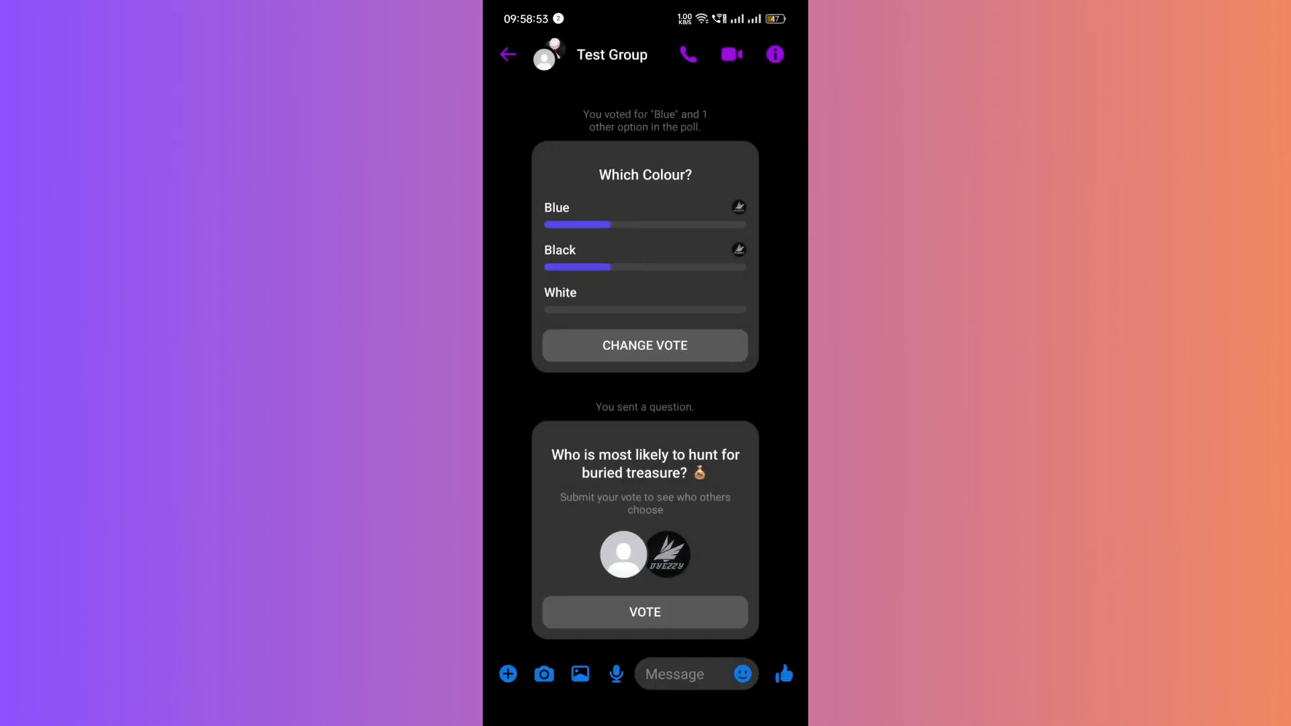
pyautogui.click(645, 612)
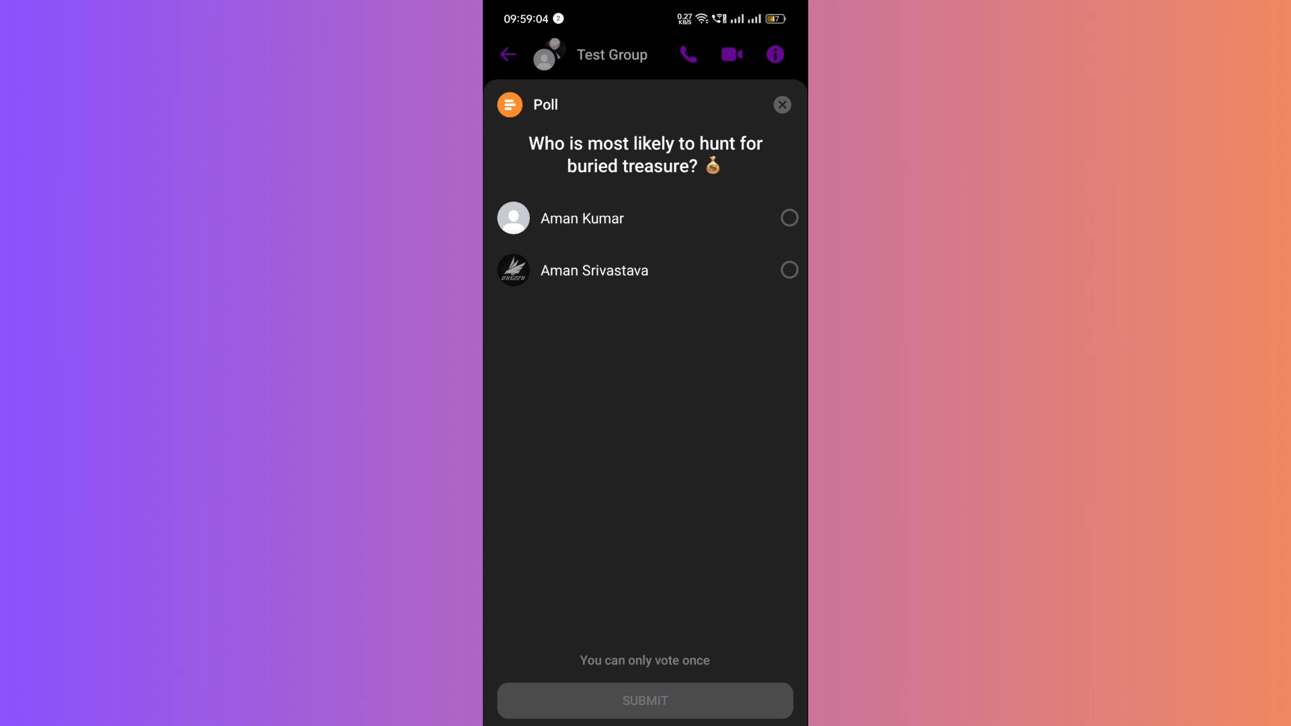
pyautogui.click(789, 217)
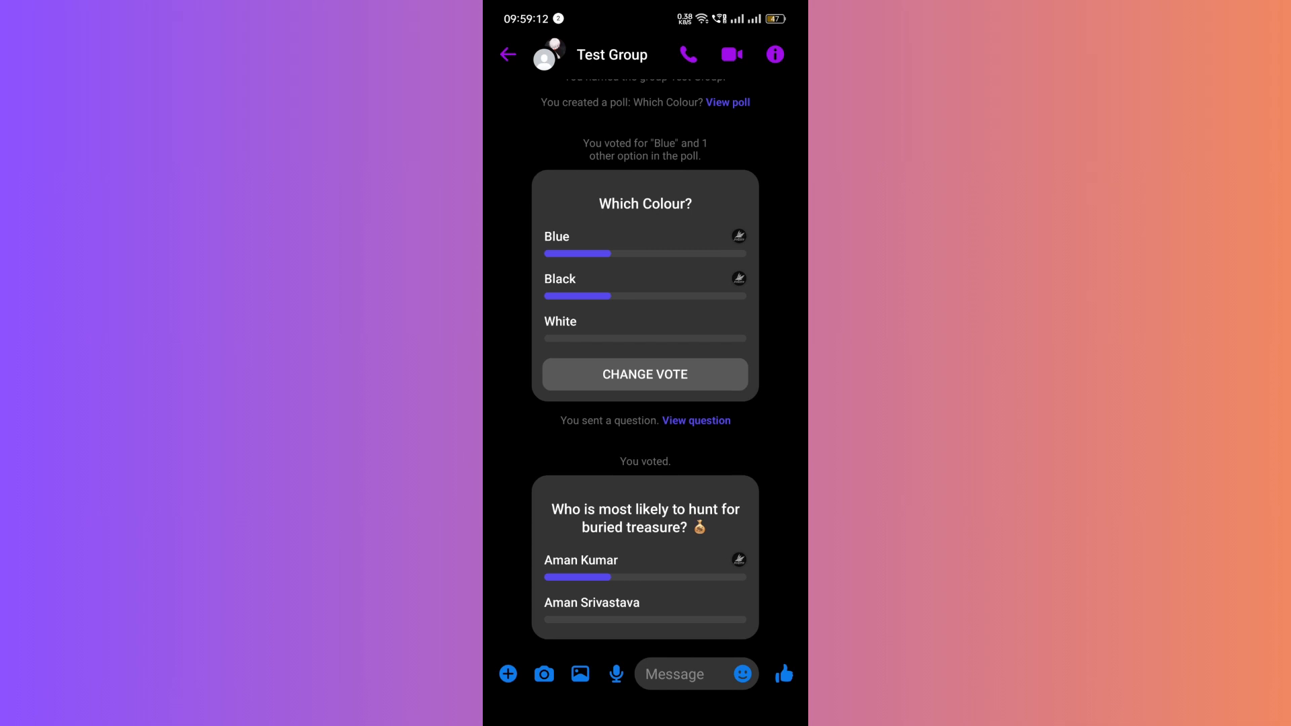
pyautogui.scroll(-3)
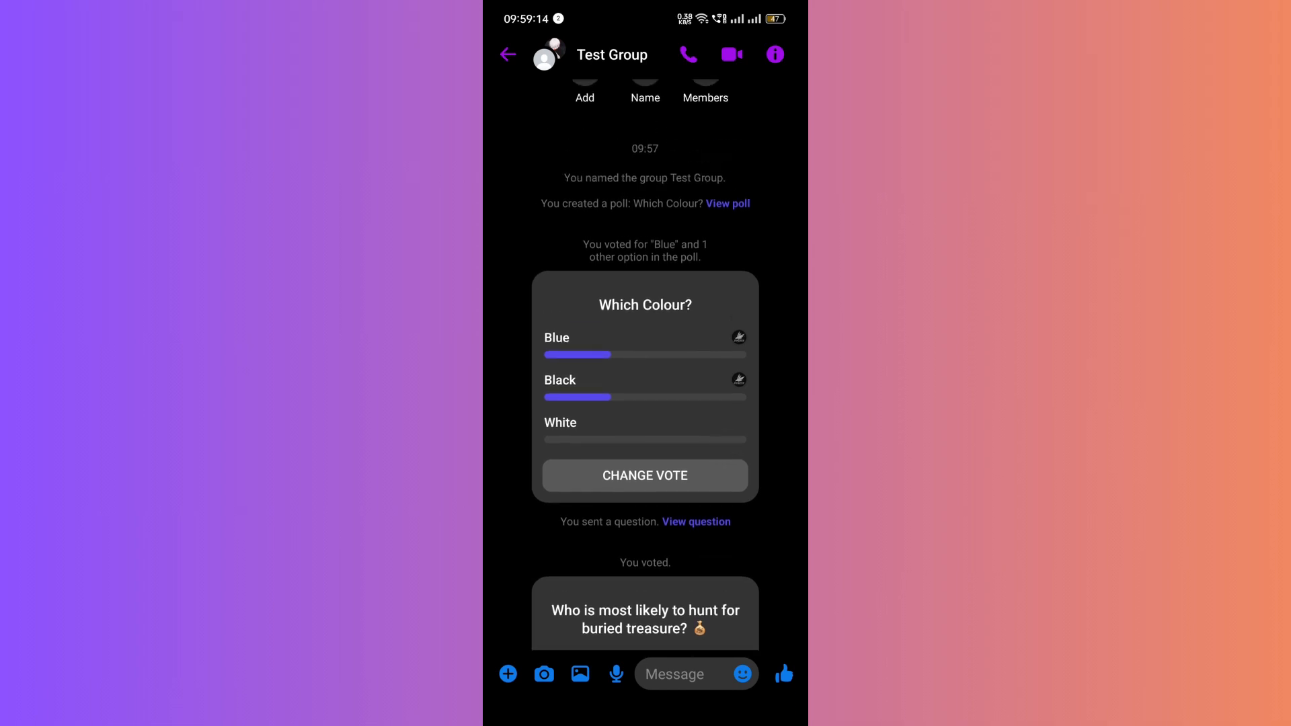